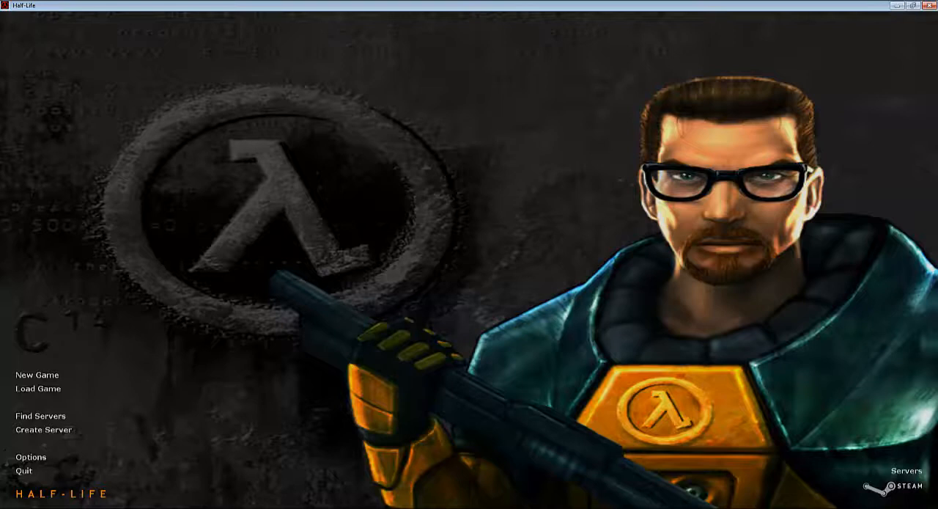
- Start a new game on Easy difficulty and launch the Training Room Hazard Course
click(36, 374)
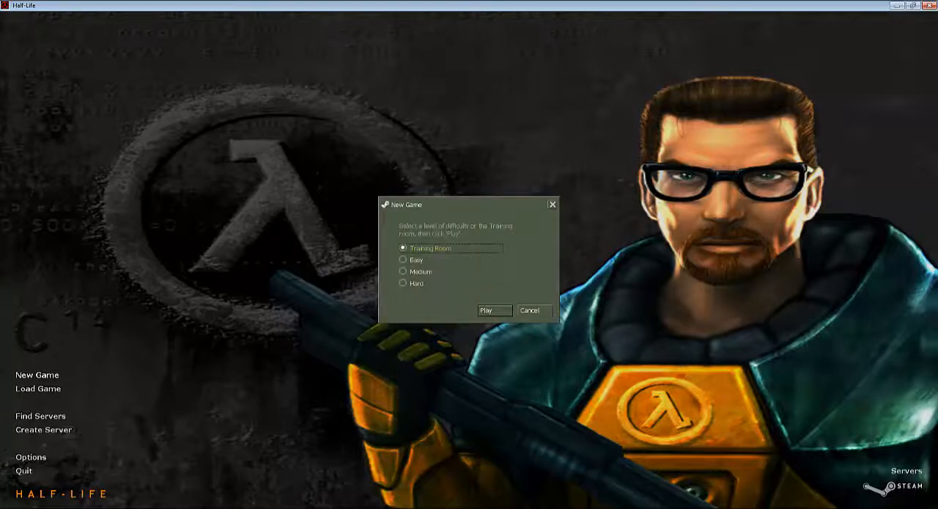
click(404, 259)
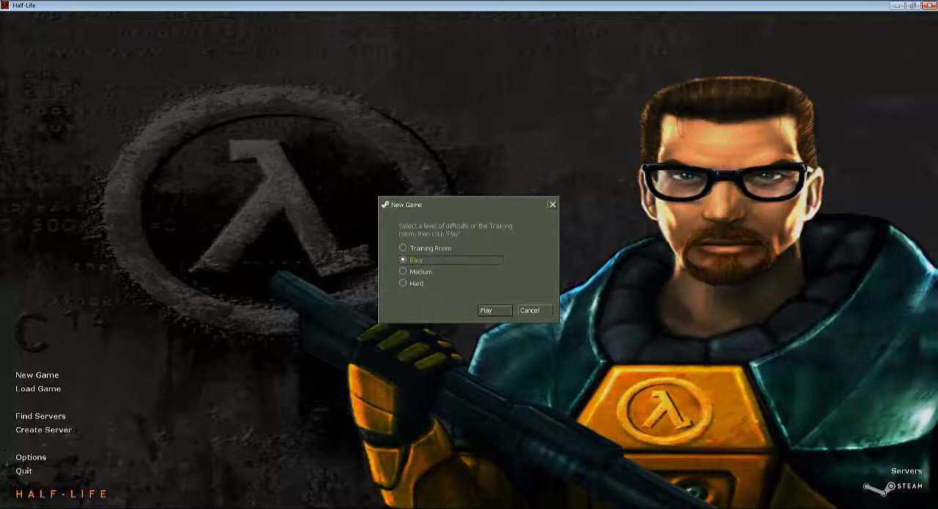
click(492, 310)
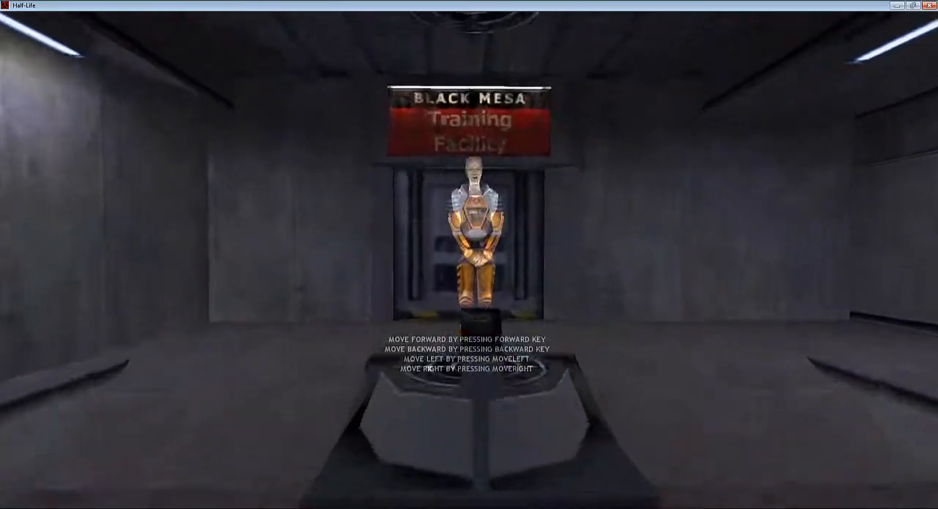
- Walk through the facility onto the grated catwalk and pause the game
key(Escape)
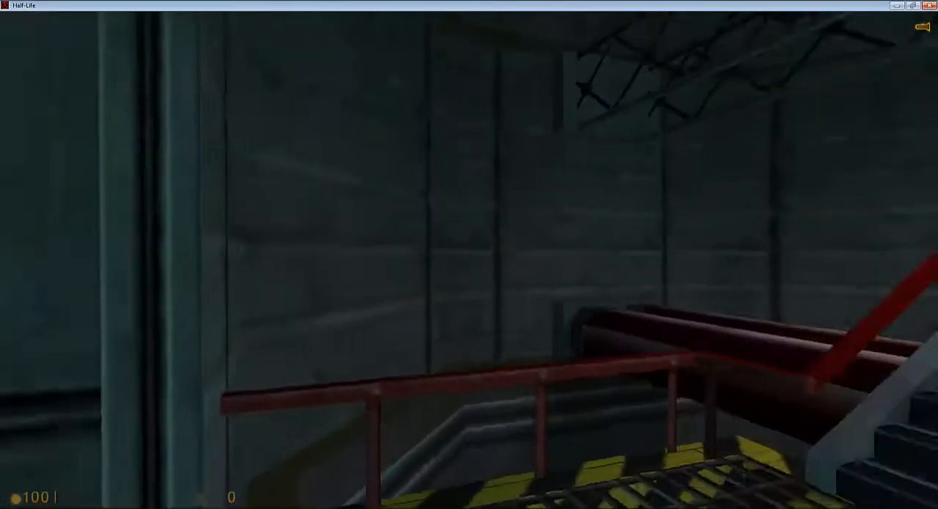
key(Escape)
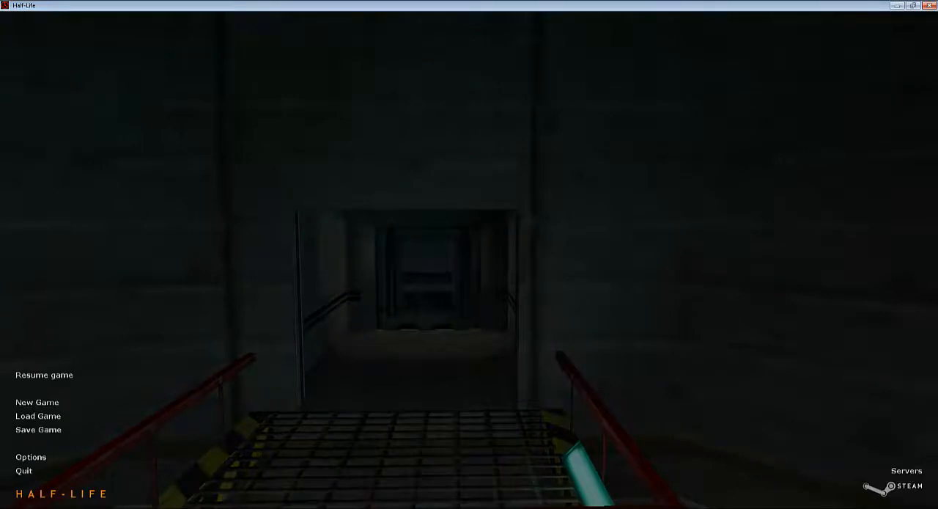
- Set mouse sensitivity to 5.6 in the Mouse options and confirm
click(31, 457)
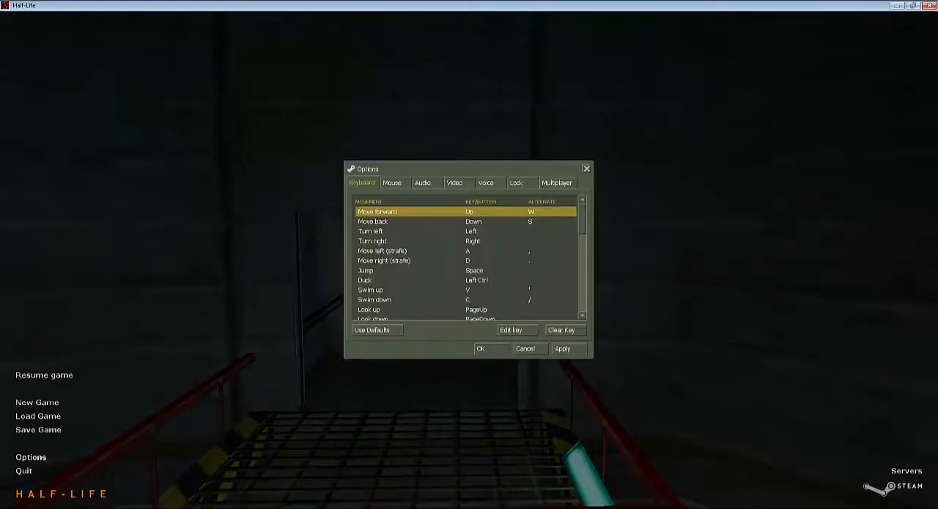
click(393, 181)
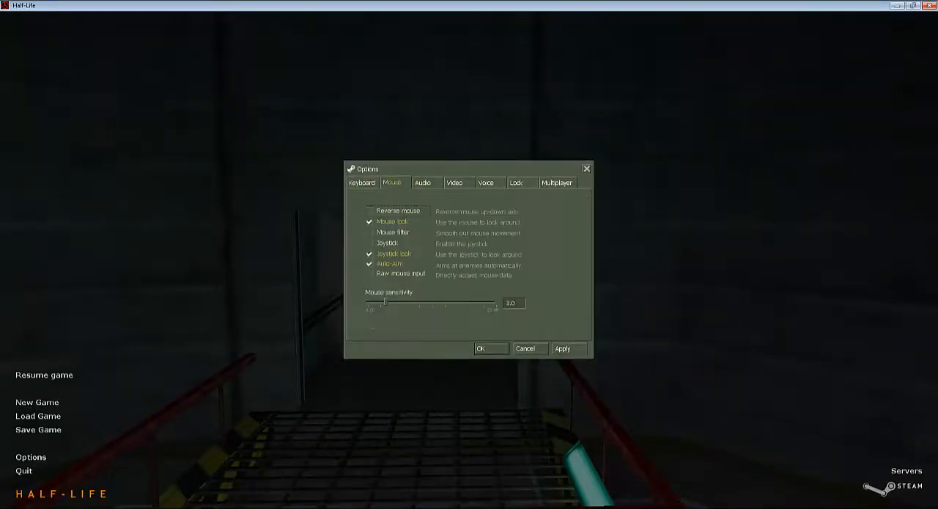
drag(383, 302, 409, 303)
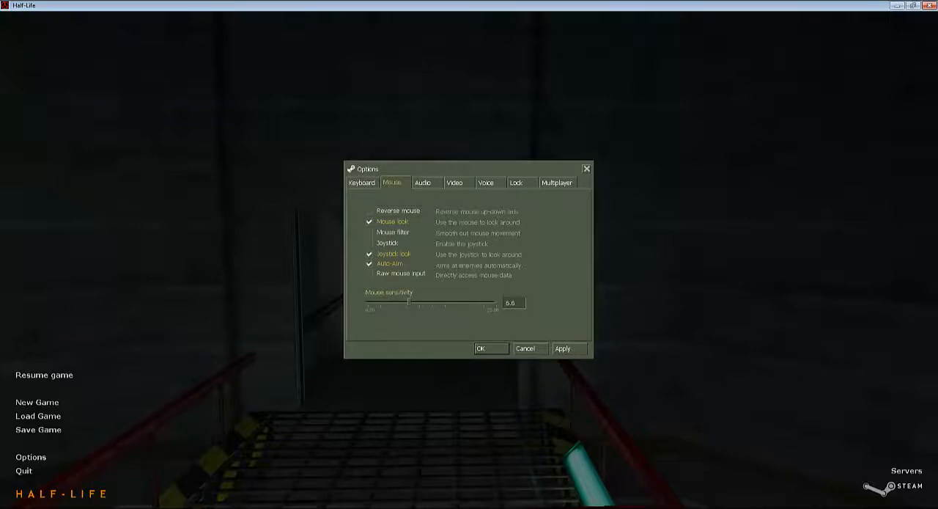
click(480, 348)
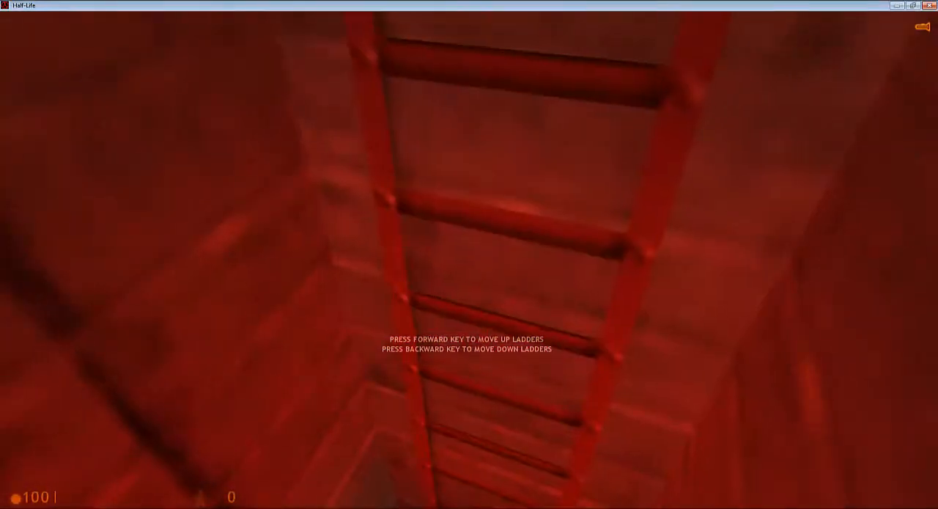
key(w)
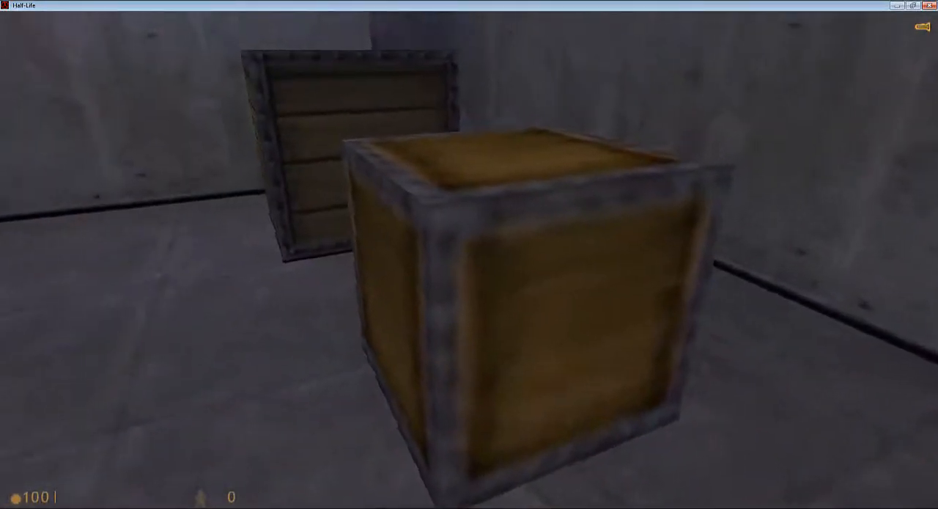
mouse_move(469, 254)
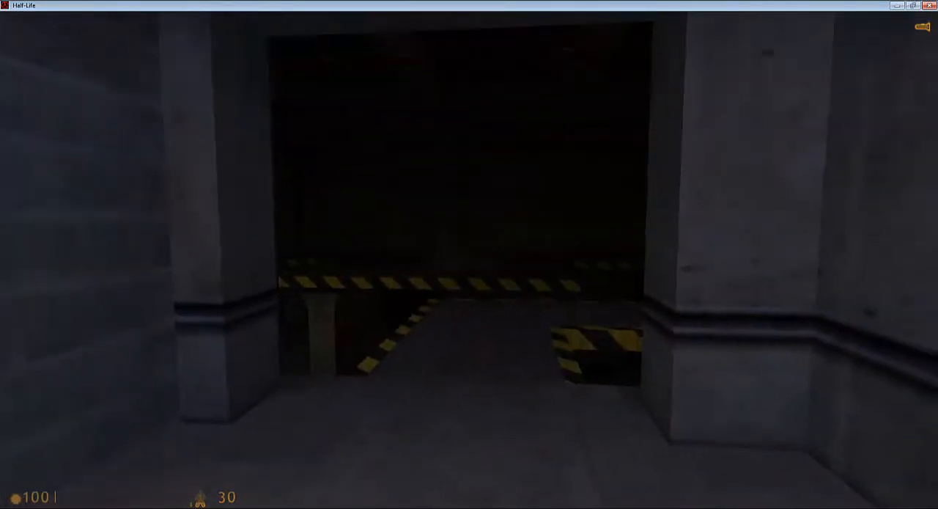
- Switch to the crowbar in the dark passage and pause the game
key(1)
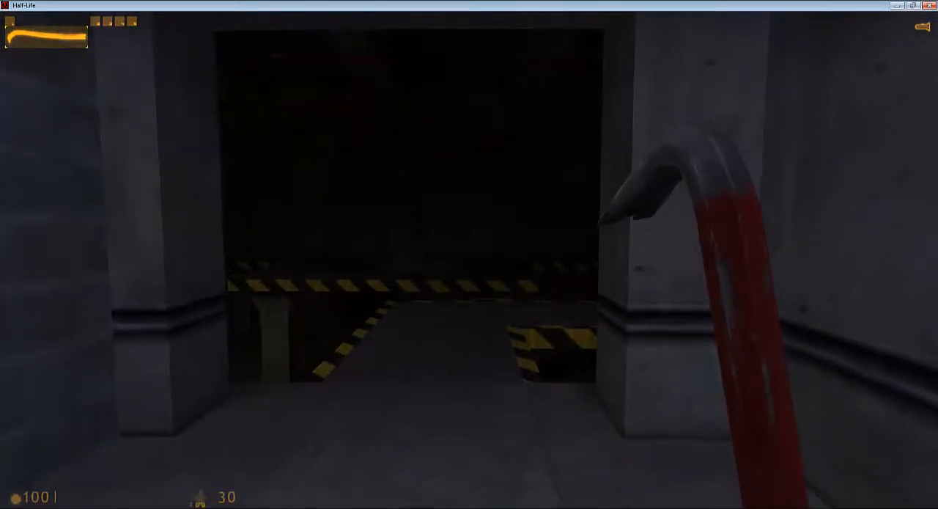
key(Escape)
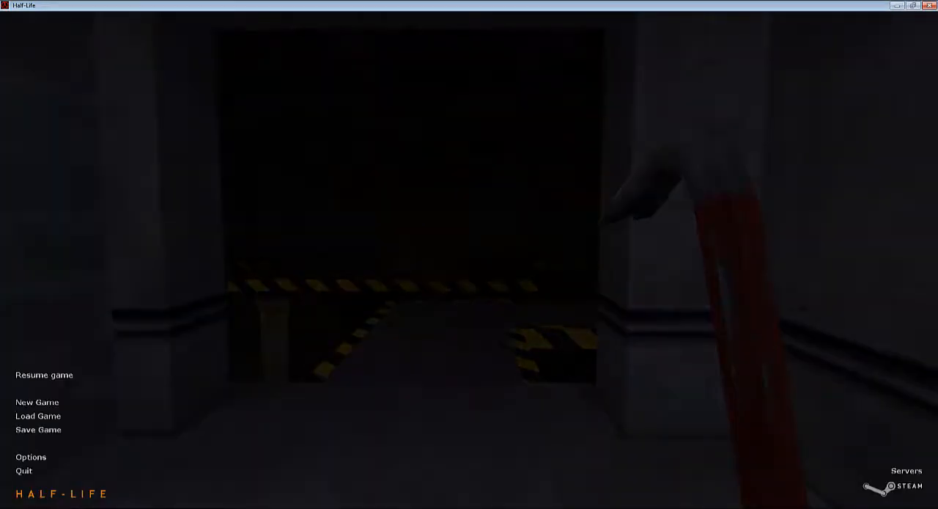
- Scroll through the Keyboard tab bindings in Options, then close the dialog and resume play
click(31, 456)
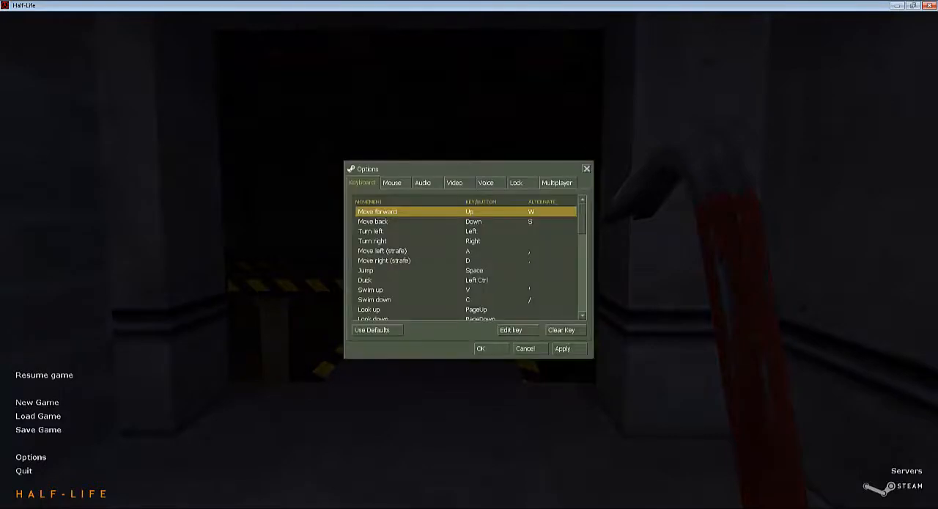
scroll(down, 3)
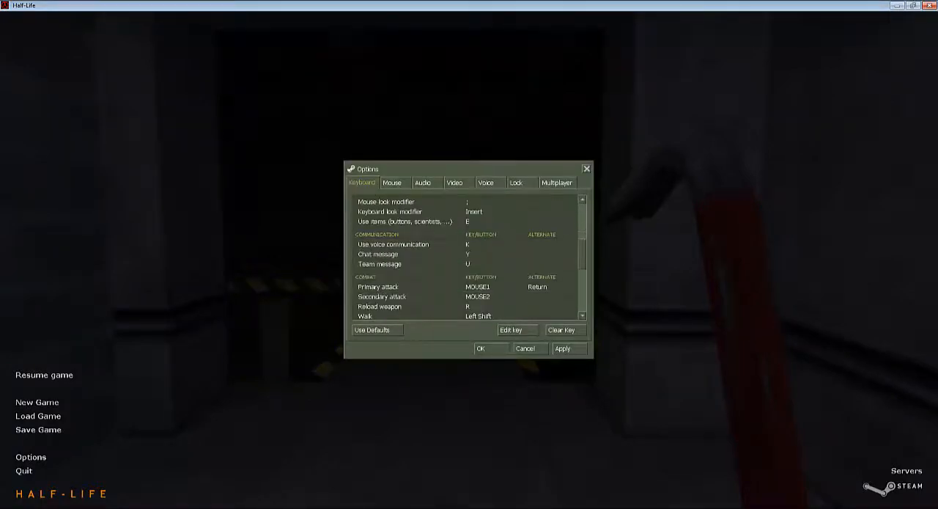
scroll(down, 3)
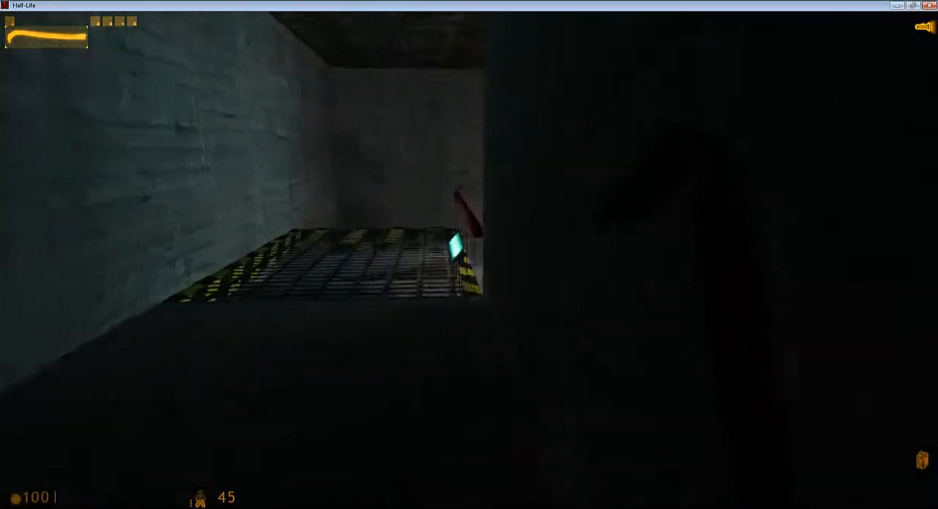
- Cross the dark grated room into the lit corridor toward the door
key(f)
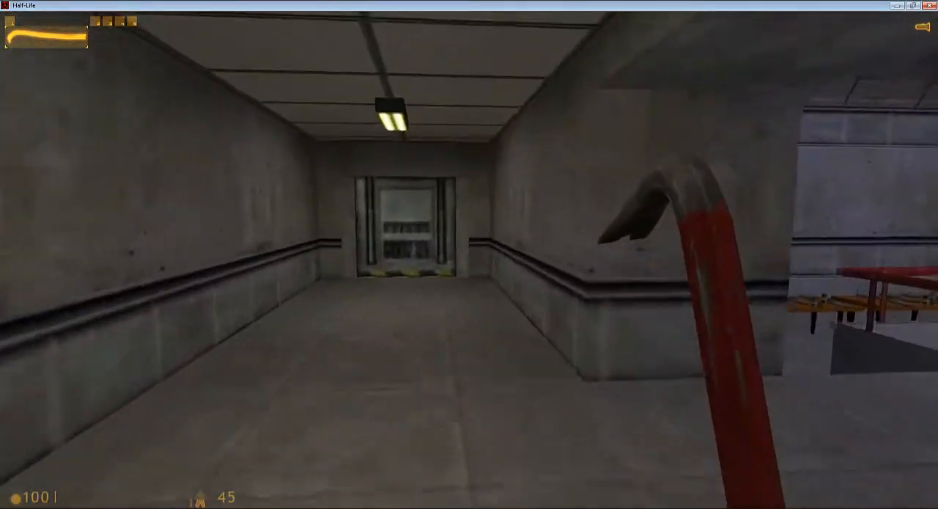
- Walk forward to the weapons table beside the holographic instructor
key(w)
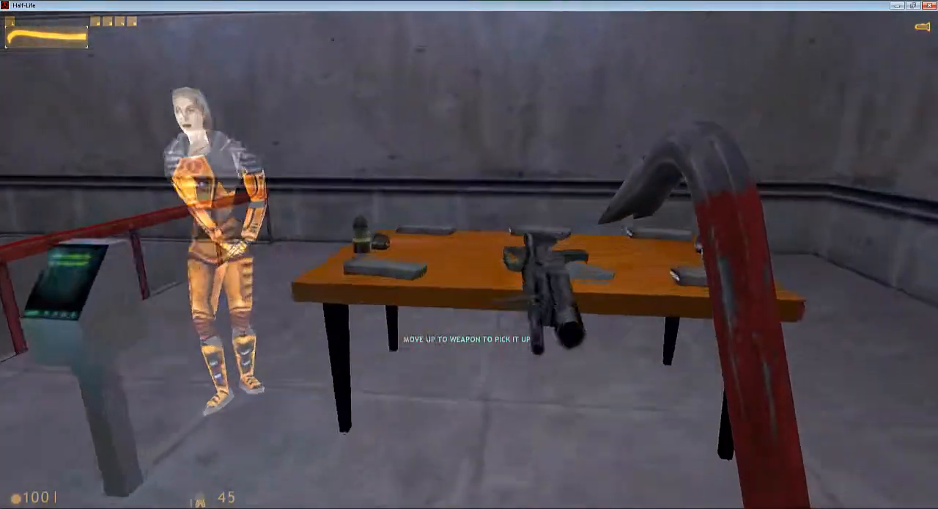
mouse_move(469, 293)
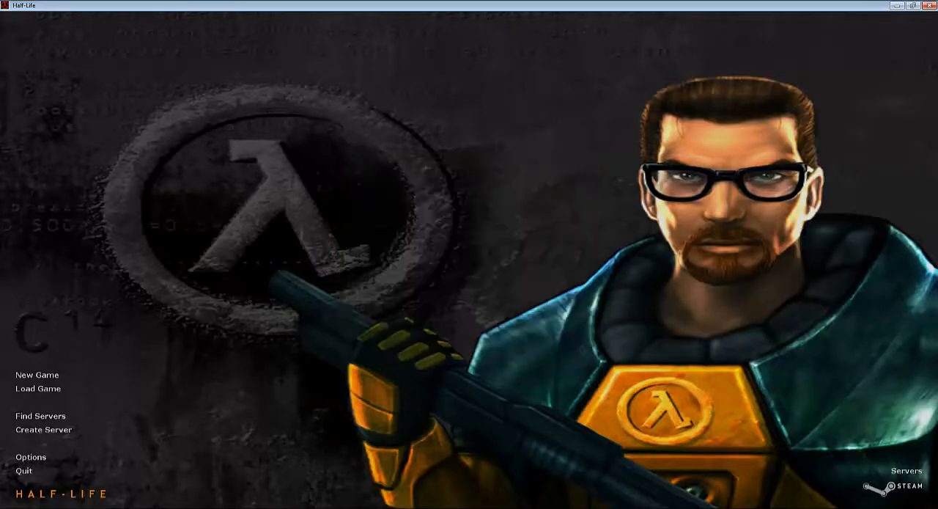
- Open the New Game dialog from the main menu and select Easy difficulty
click(36, 375)
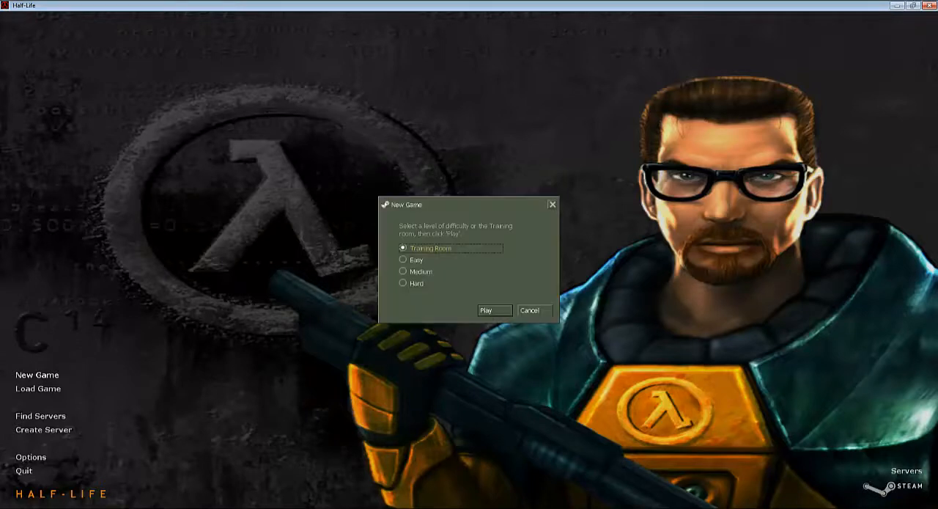
click(403, 259)
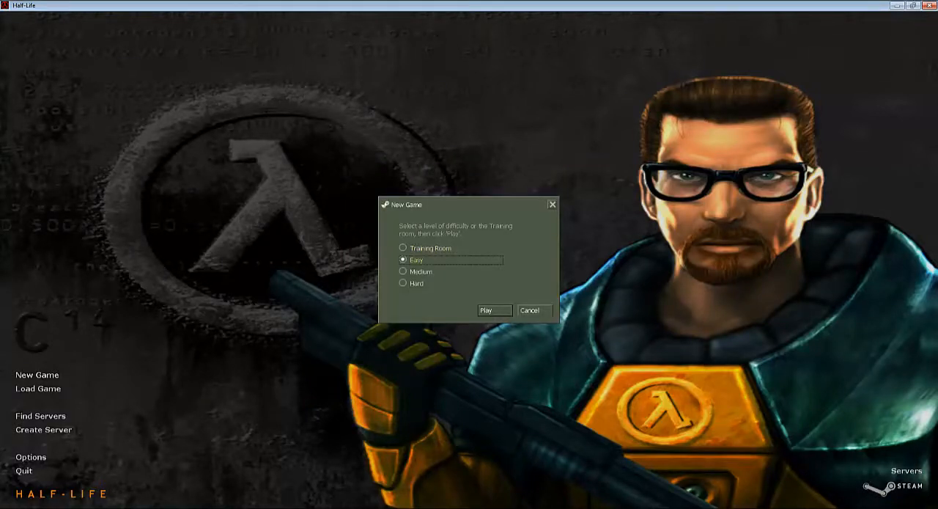